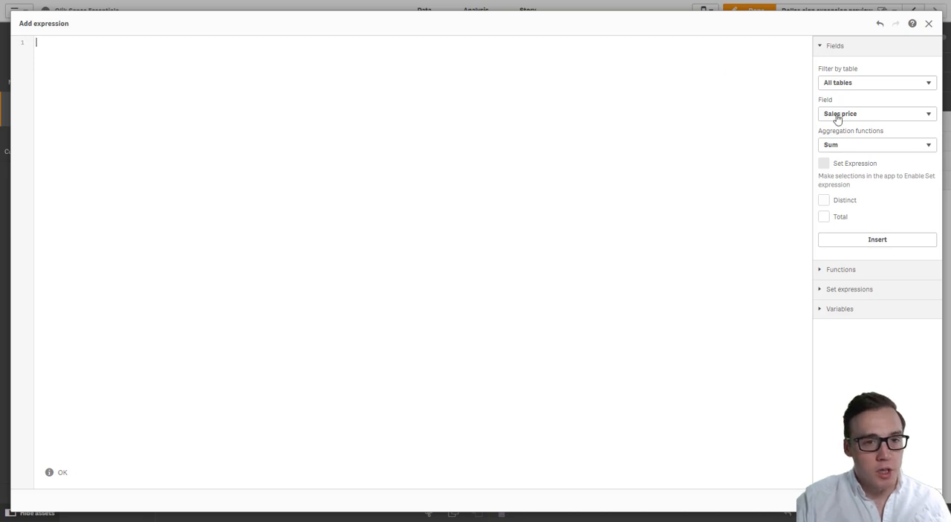
# Step: Insert Sum([Sales price]) into the expression from the Fields panel
pyautogui.click(877, 238)
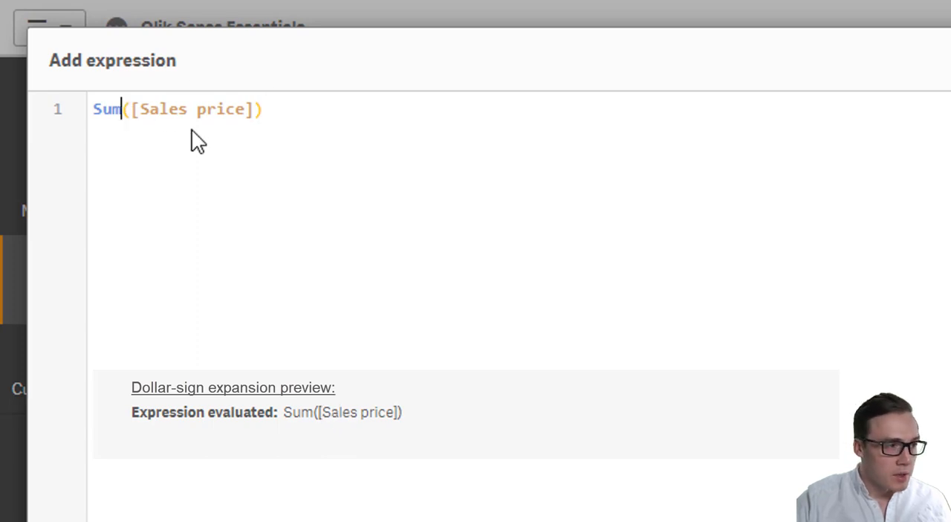
# Step: Add the set modifier {<[Date of transfer]={$(=TODAY())}>} inside Sum, previewing as 30/01/2019
pyautogui.write('{<>}')
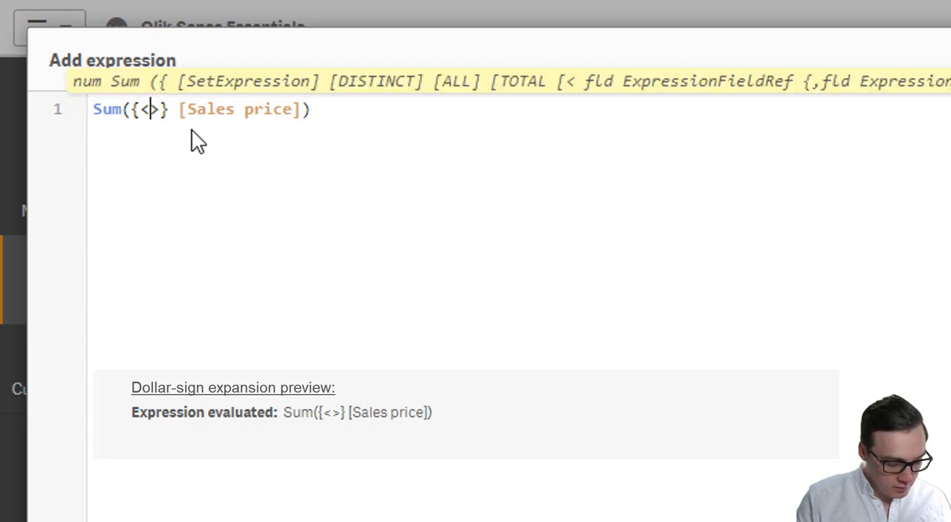
pyautogui.write('>')
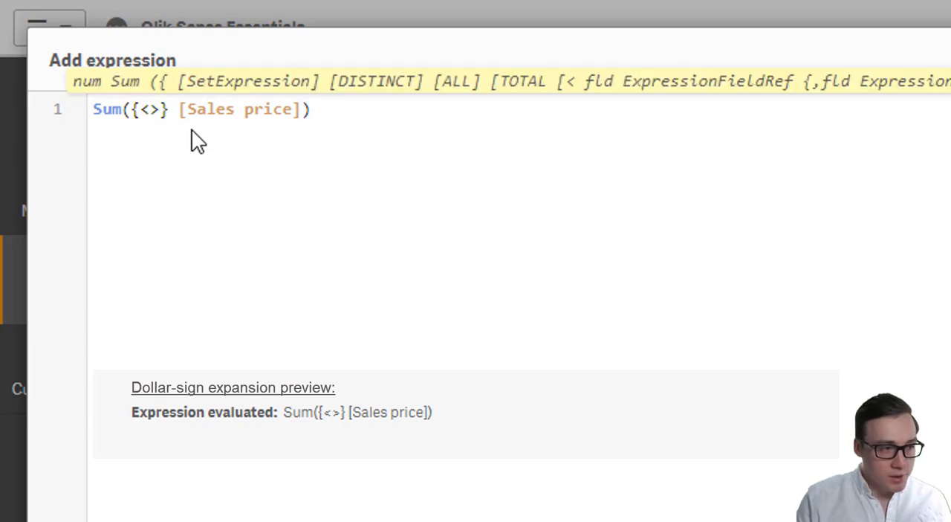
pyautogui.write('Date')
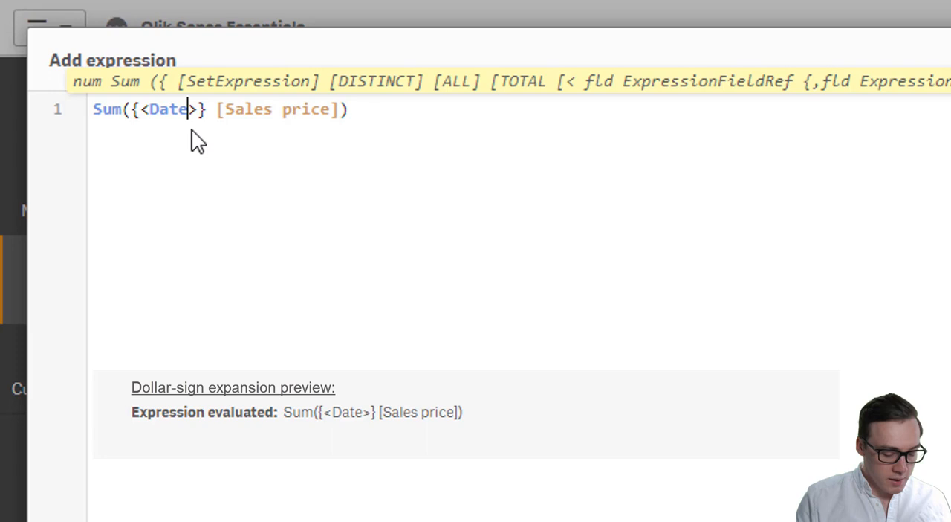
pyautogui.write('[Date of transfer]')
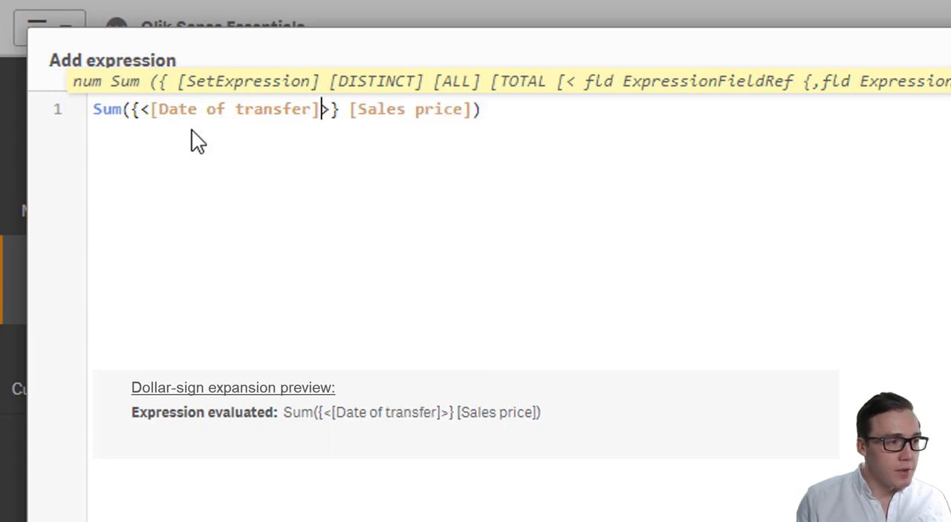
pyautogui.write('={')
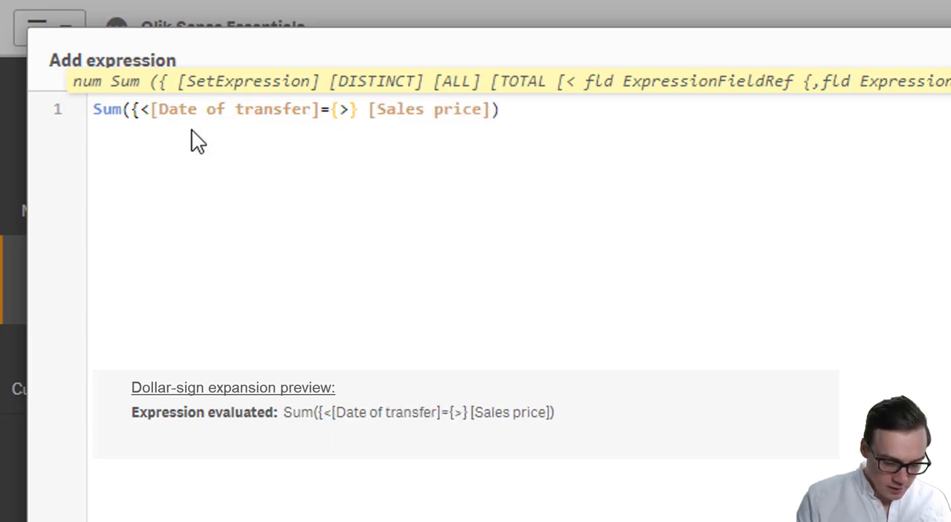
pyautogui.write('$()')
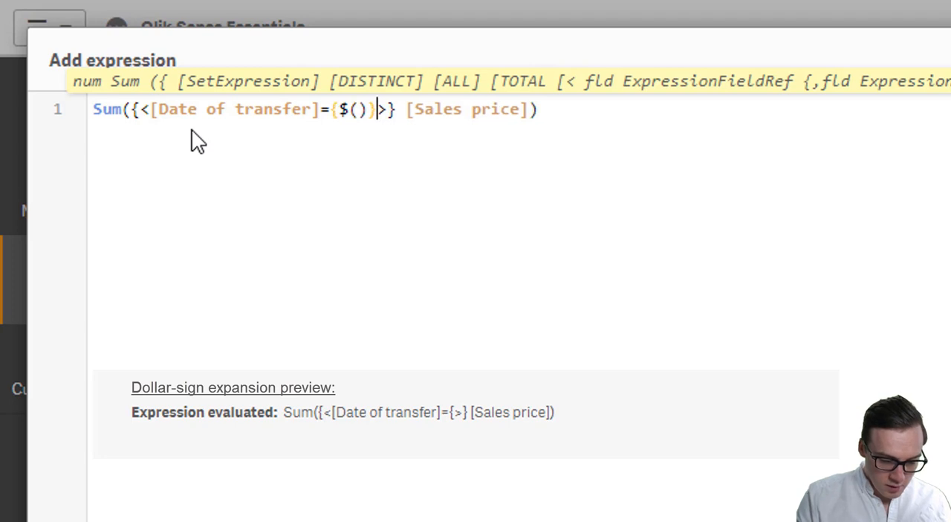
pyautogui.write('=TO')
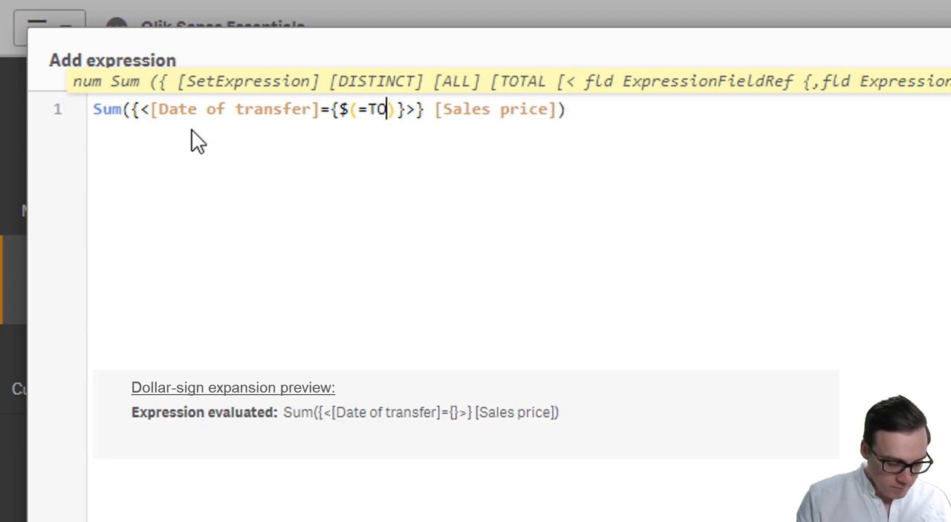
pyautogui.write('DAY()')
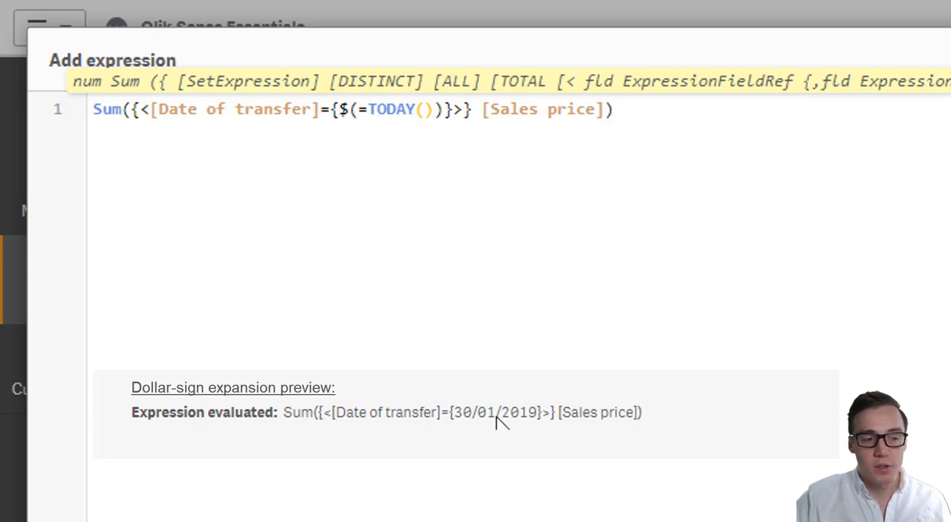
pyautogui.moveTo(474, 143)
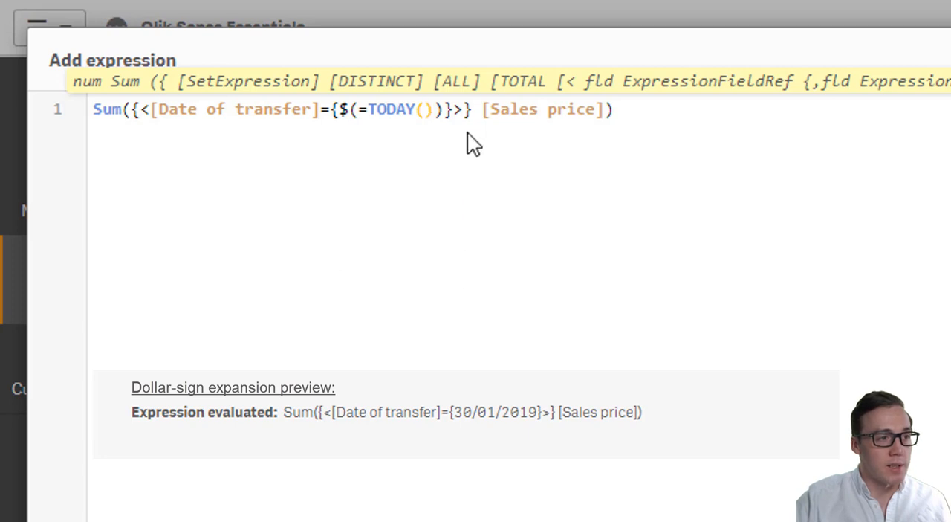
pyautogui.moveTo(512, 186)
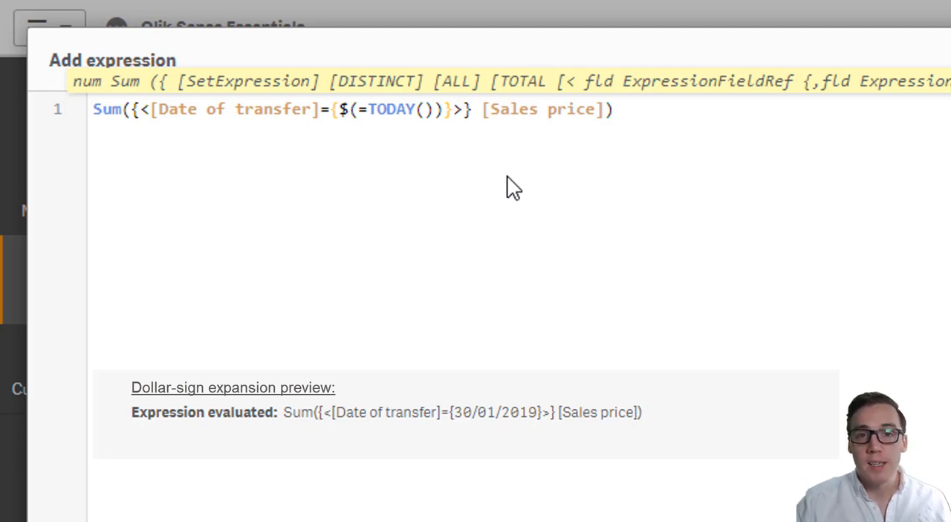
# Step: Append , [Property type]={$(vProperty)} after the date modifier, previewing as Terraced
pyautogui.click(454, 110)
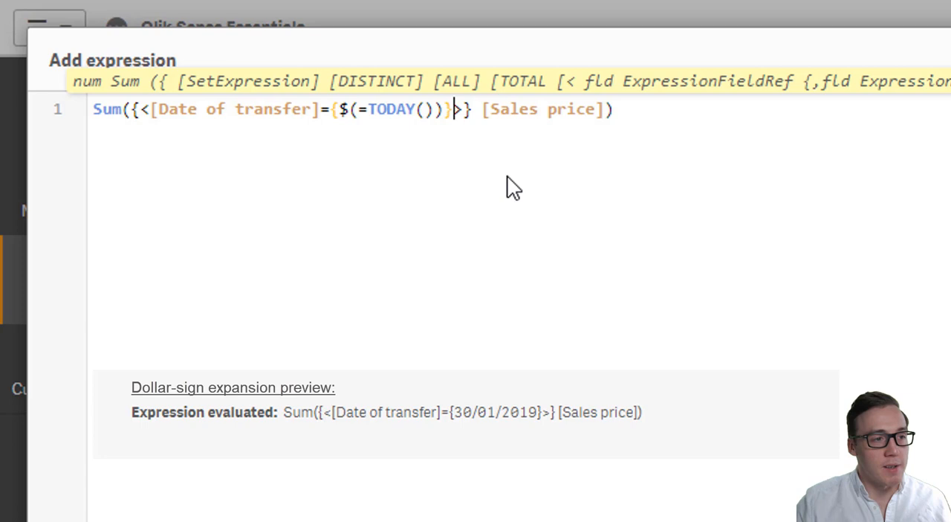
pyautogui.write(', Pr')
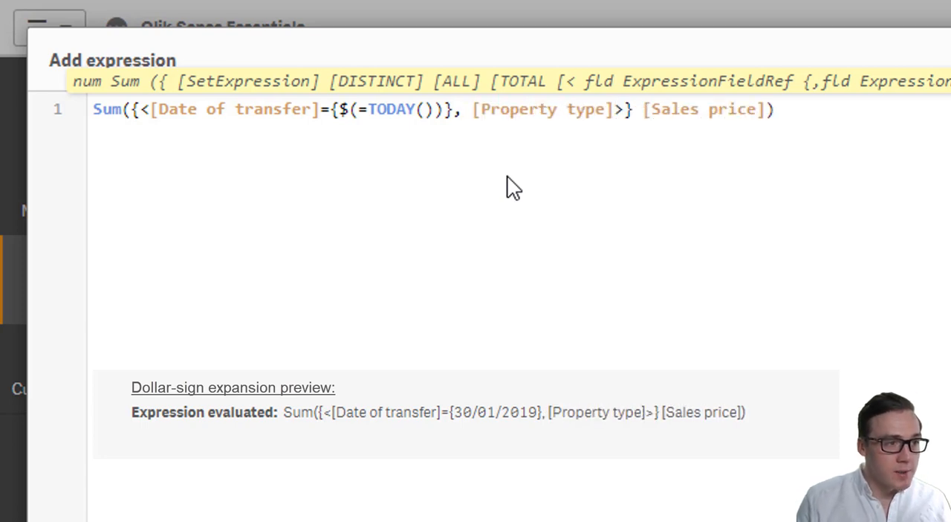
pyautogui.write('={}')
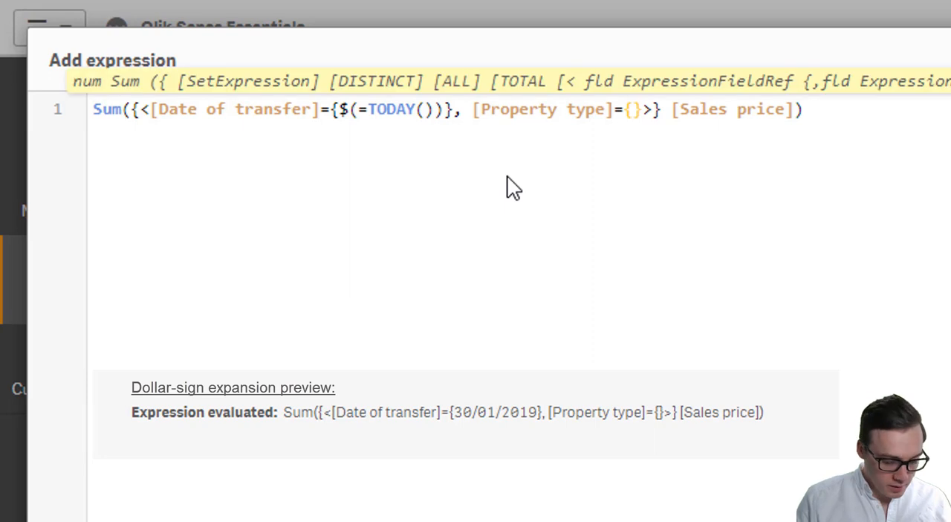
pyautogui.write('$(v')
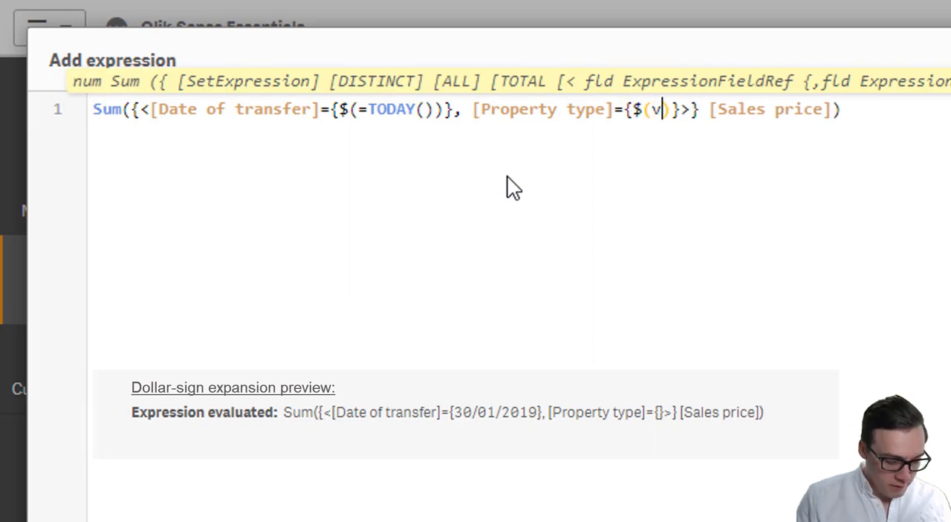
pyautogui.write('Property')
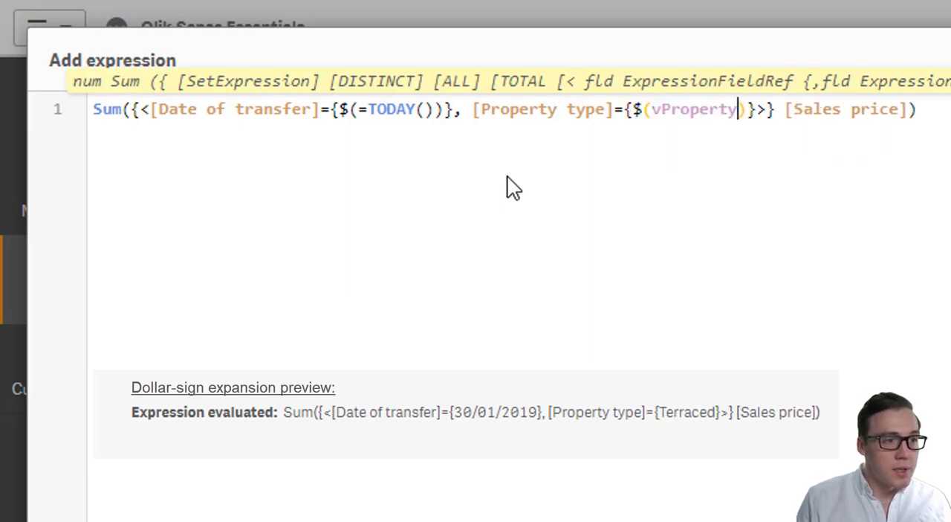